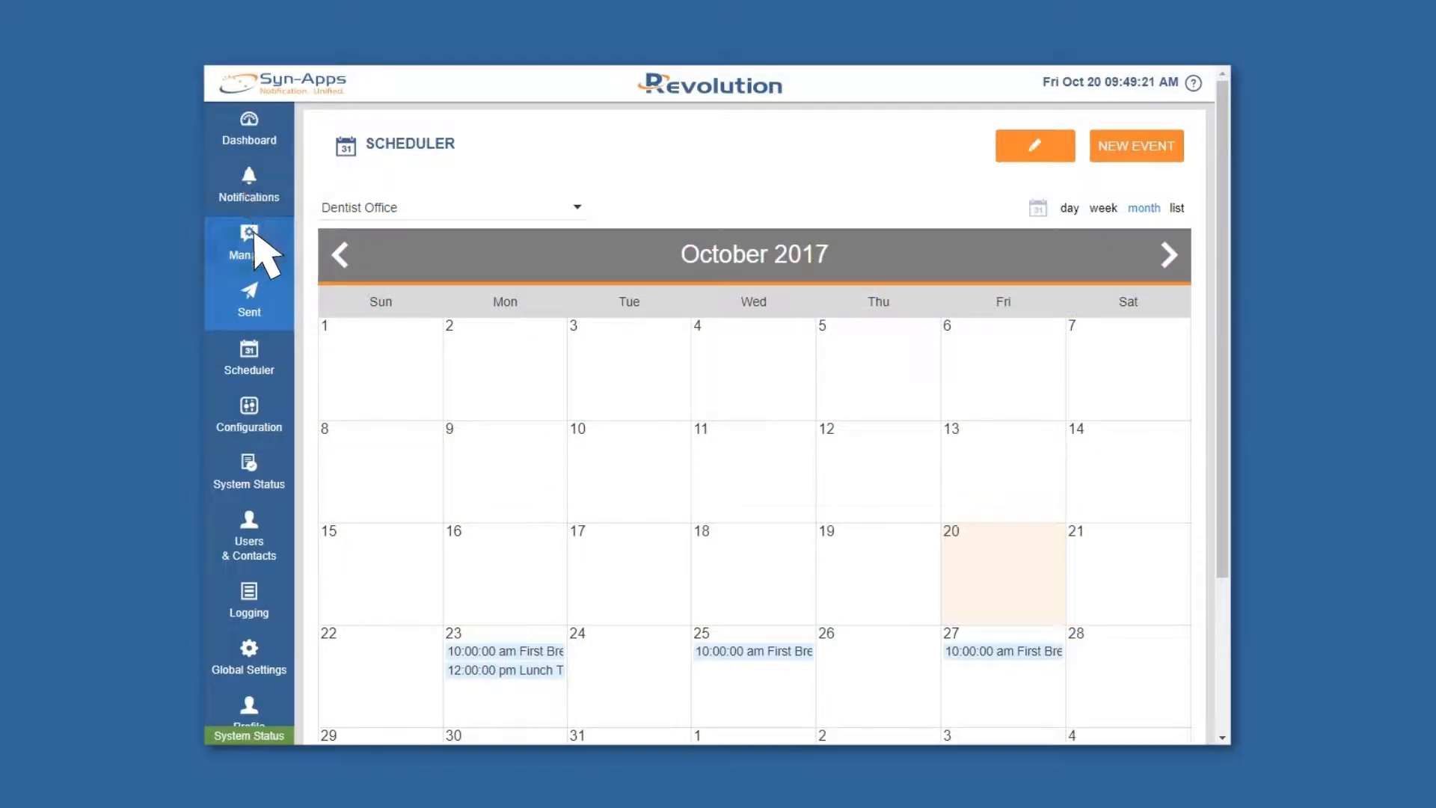
Start a new notification from the Manage list of notifications
{"action": "left_click", "coordinate": [248, 243]}
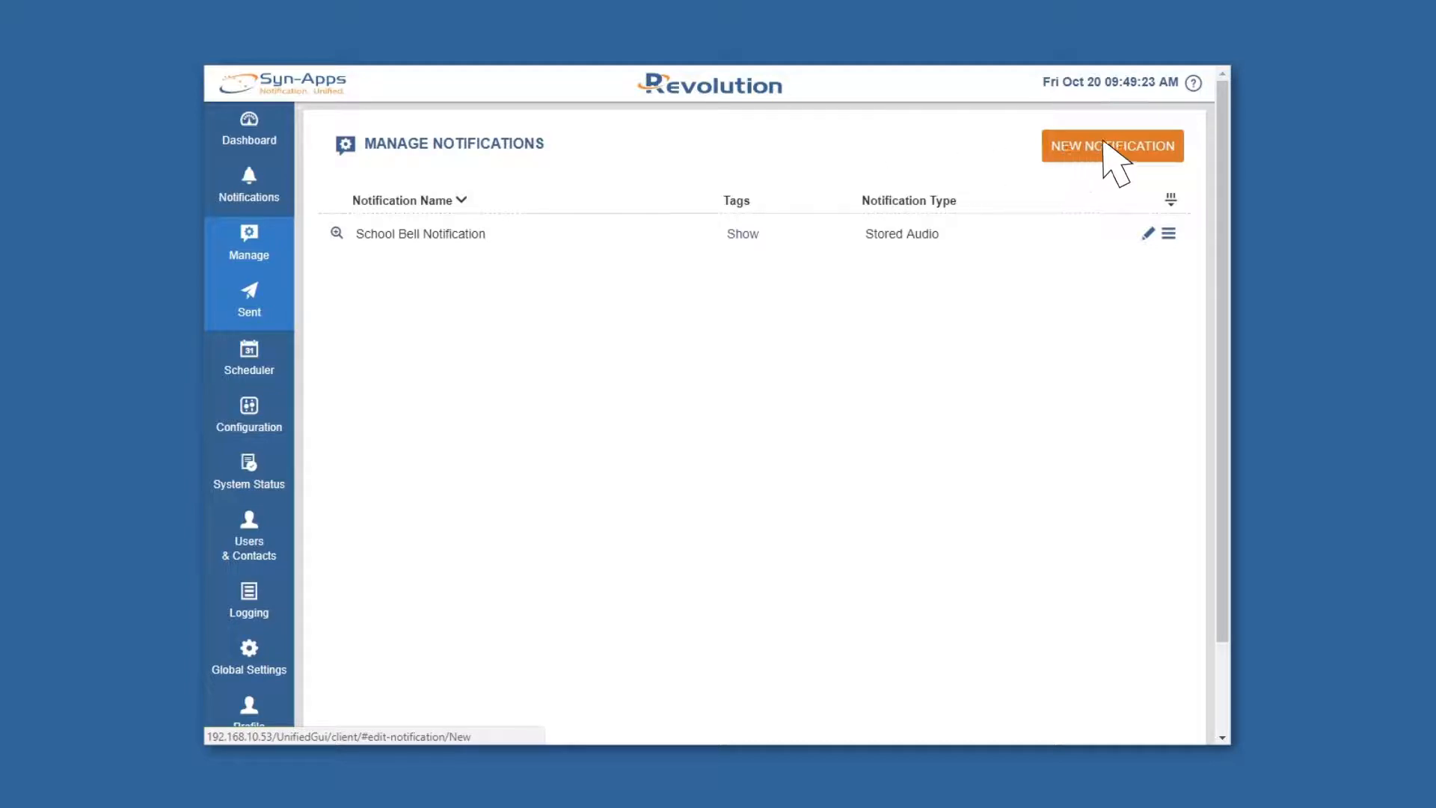
{"action": "left_click", "coordinate": [1111, 145]}
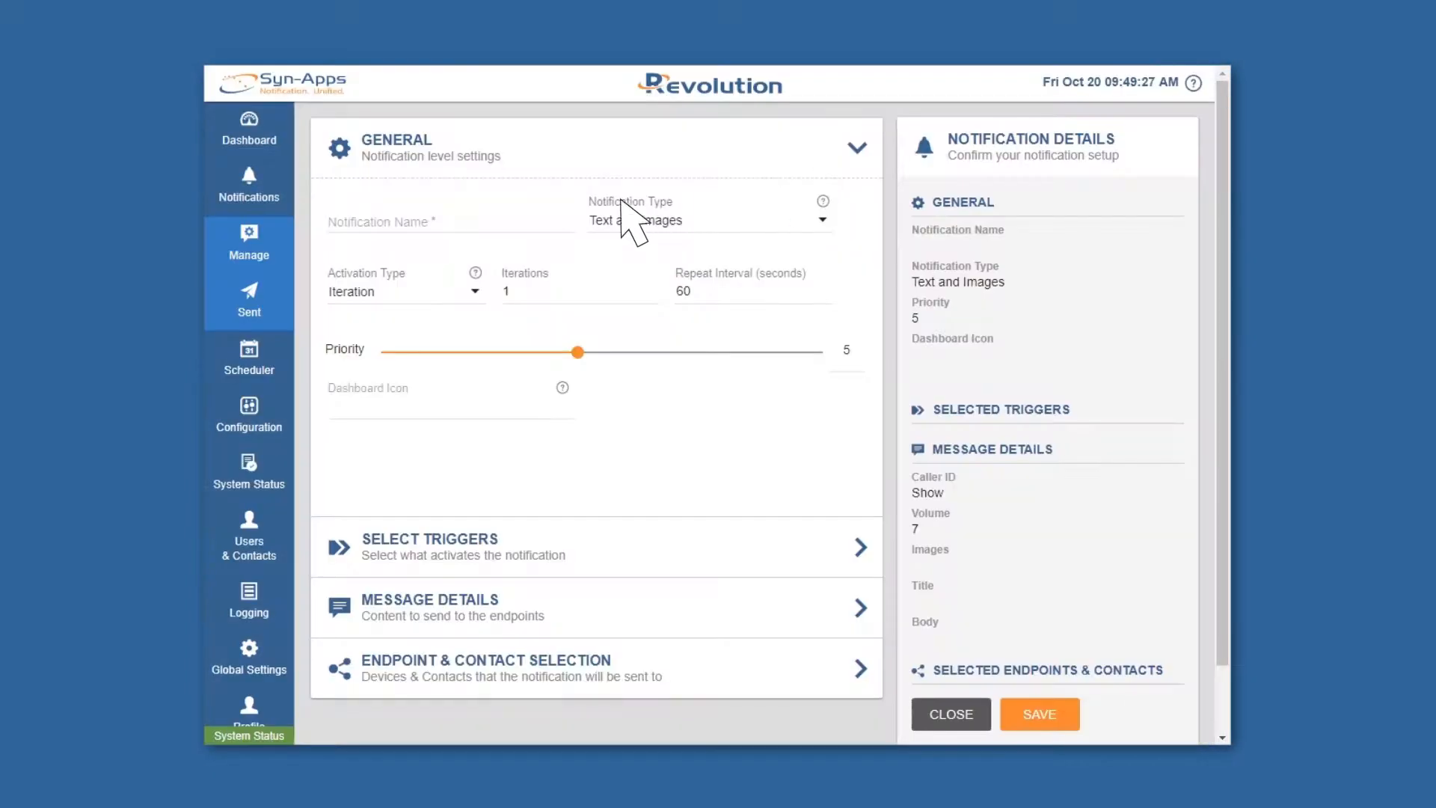
Name the notification 'Break' and set its type to Text-to-Speech
{"action": "type", "text": "Break"}
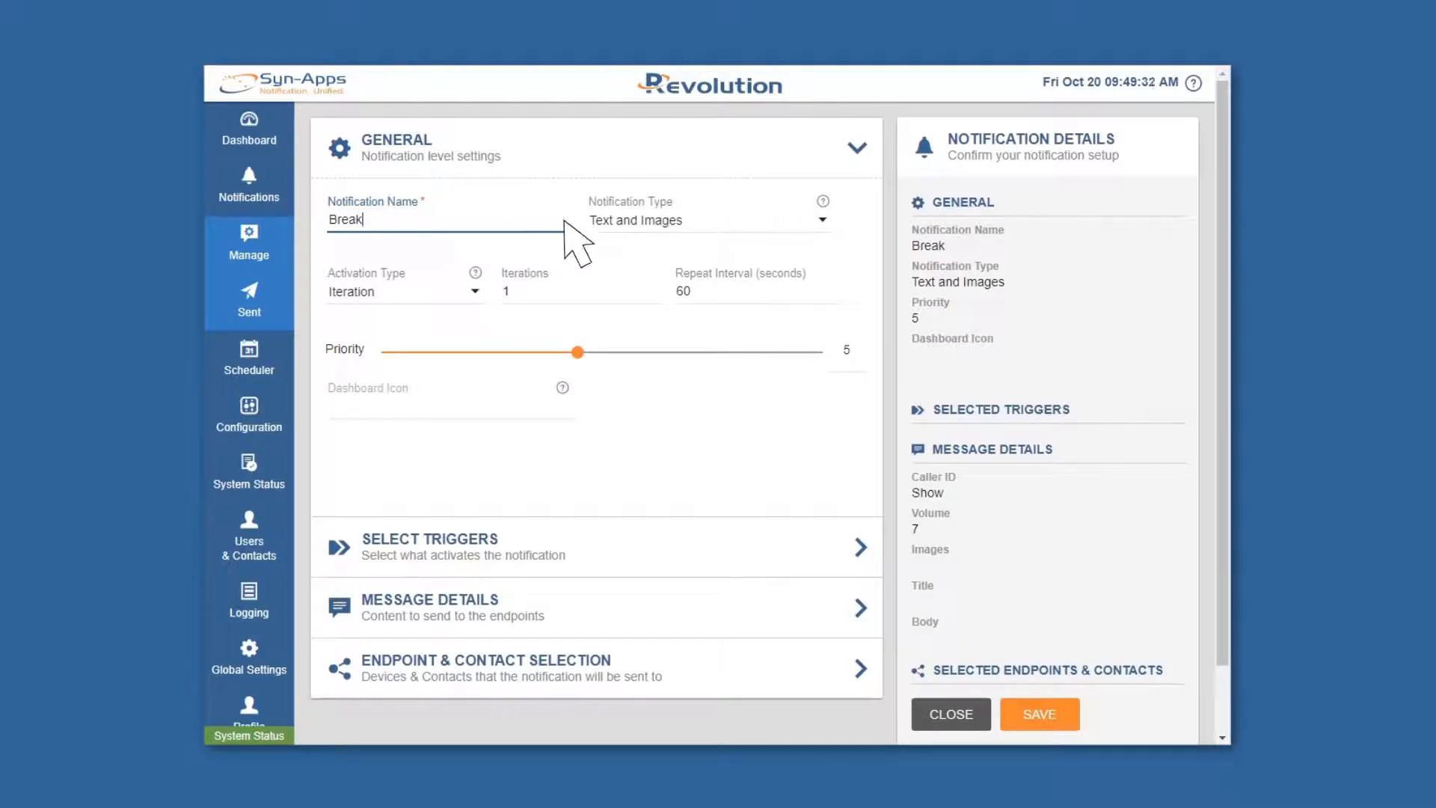
{"action": "left_click", "coordinate": [704, 220]}
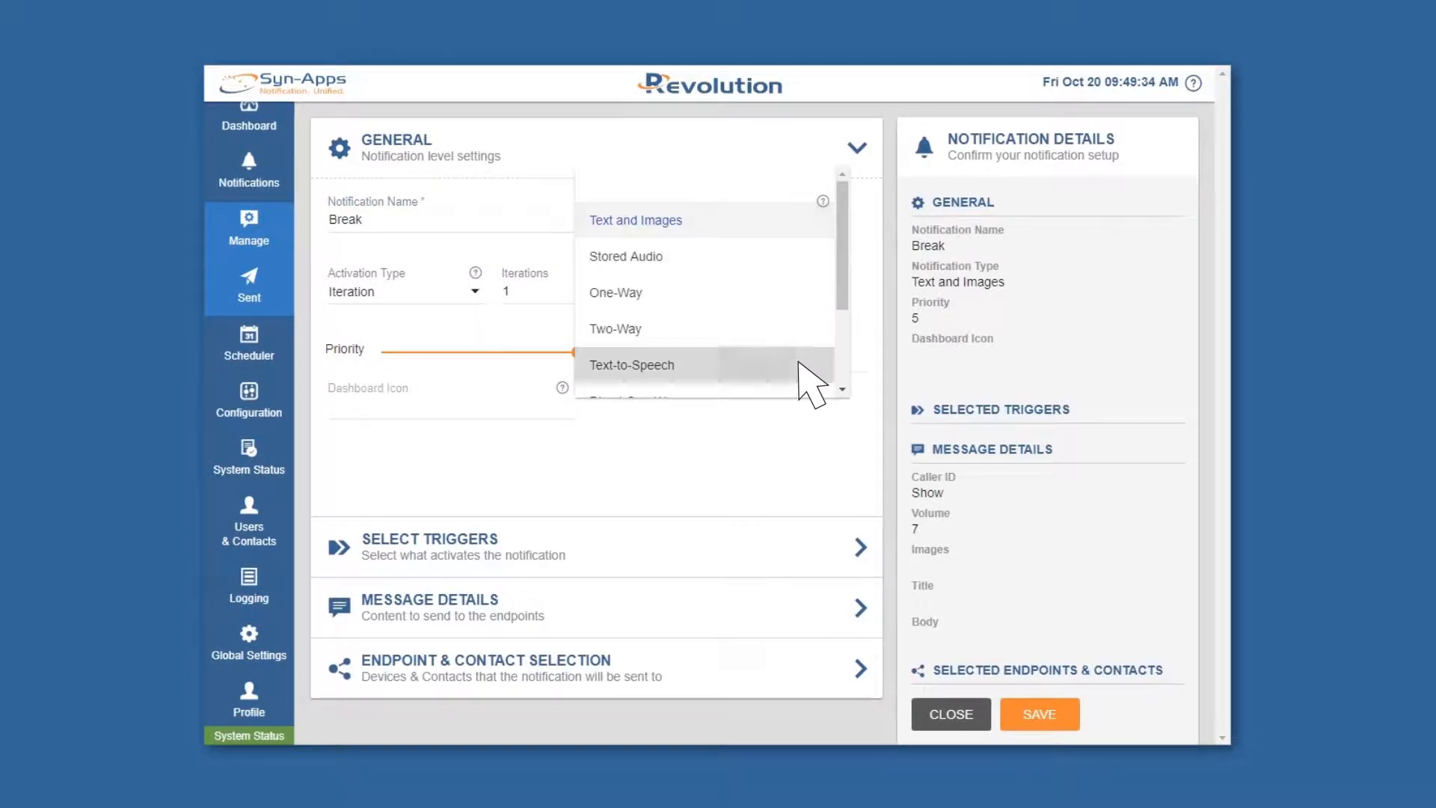
{"action": "left_click", "coordinate": [631, 365]}
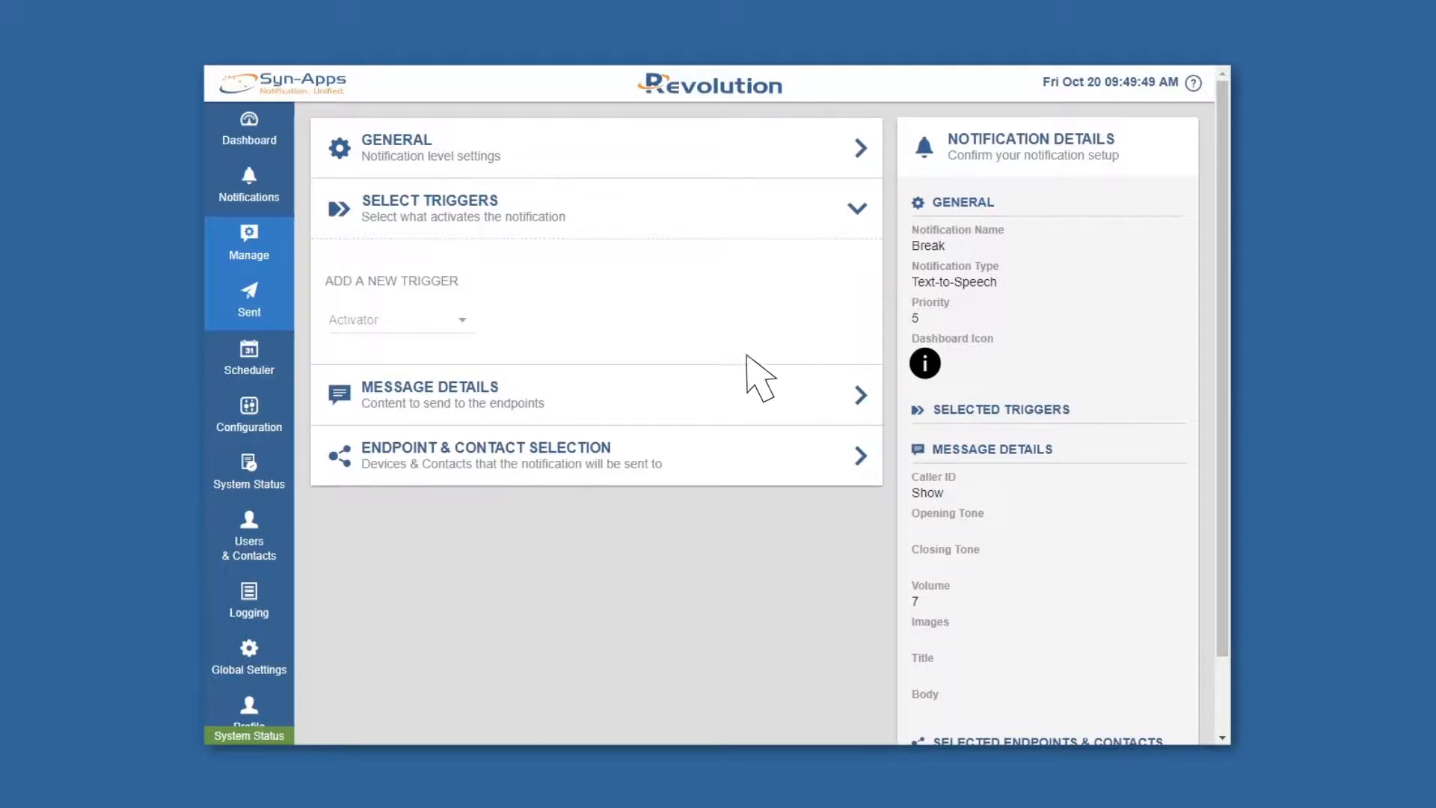
Add a Scheduler trigger on the Dentist Office calendar's First Break Time event
{"action": "left_click", "coordinate": [399, 319]}
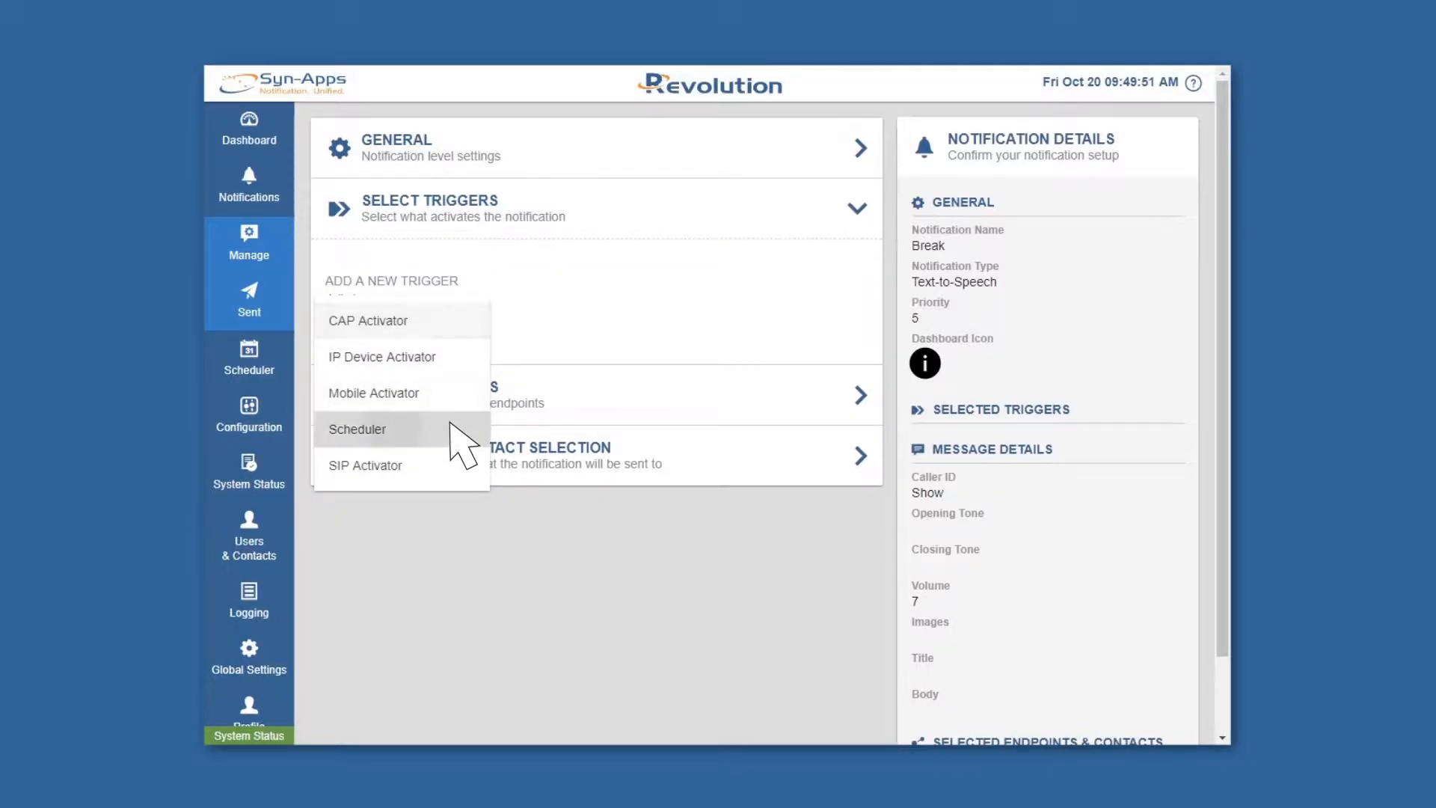
{"action": "left_click", "coordinate": [358, 429]}
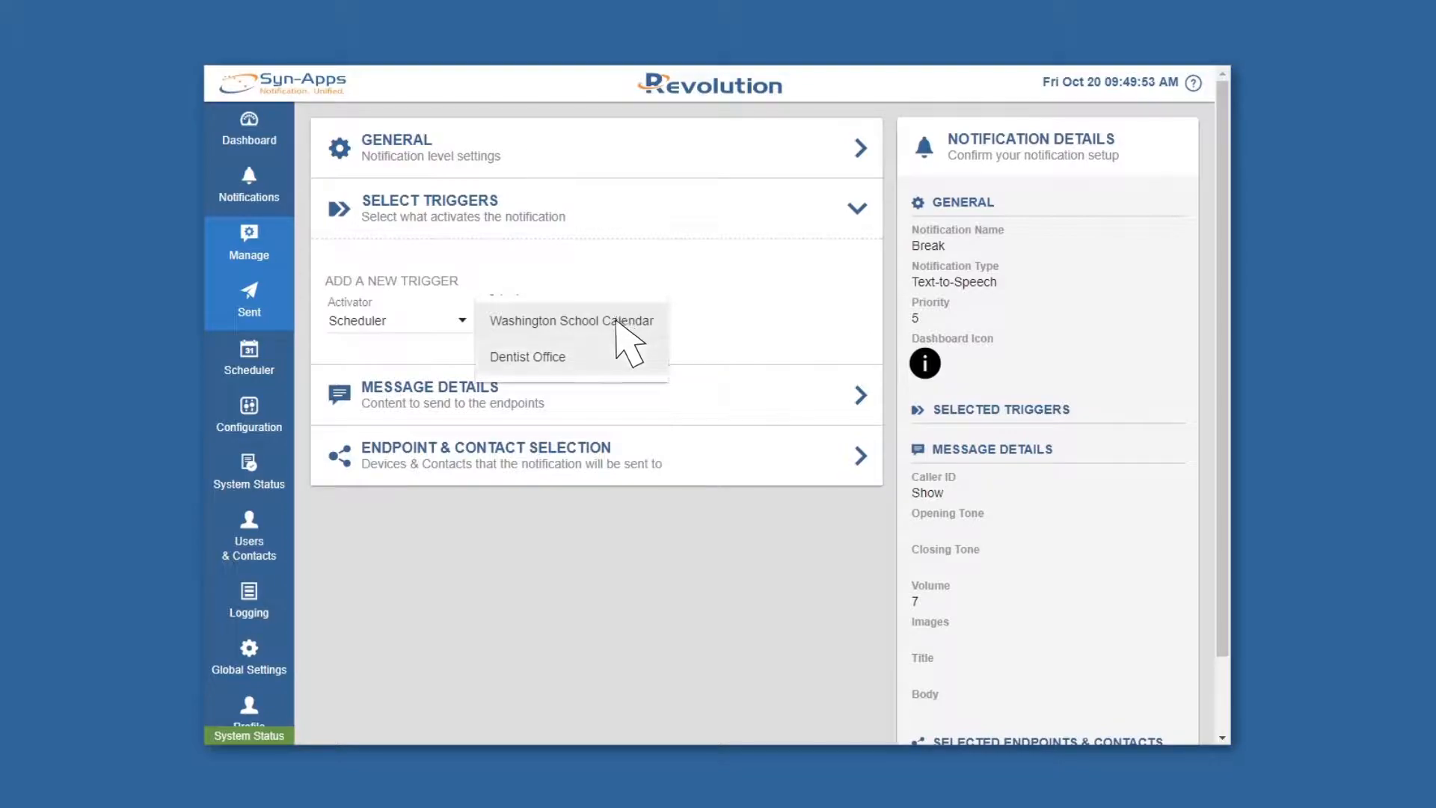
{"action": "left_click", "coordinate": [526, 356]}
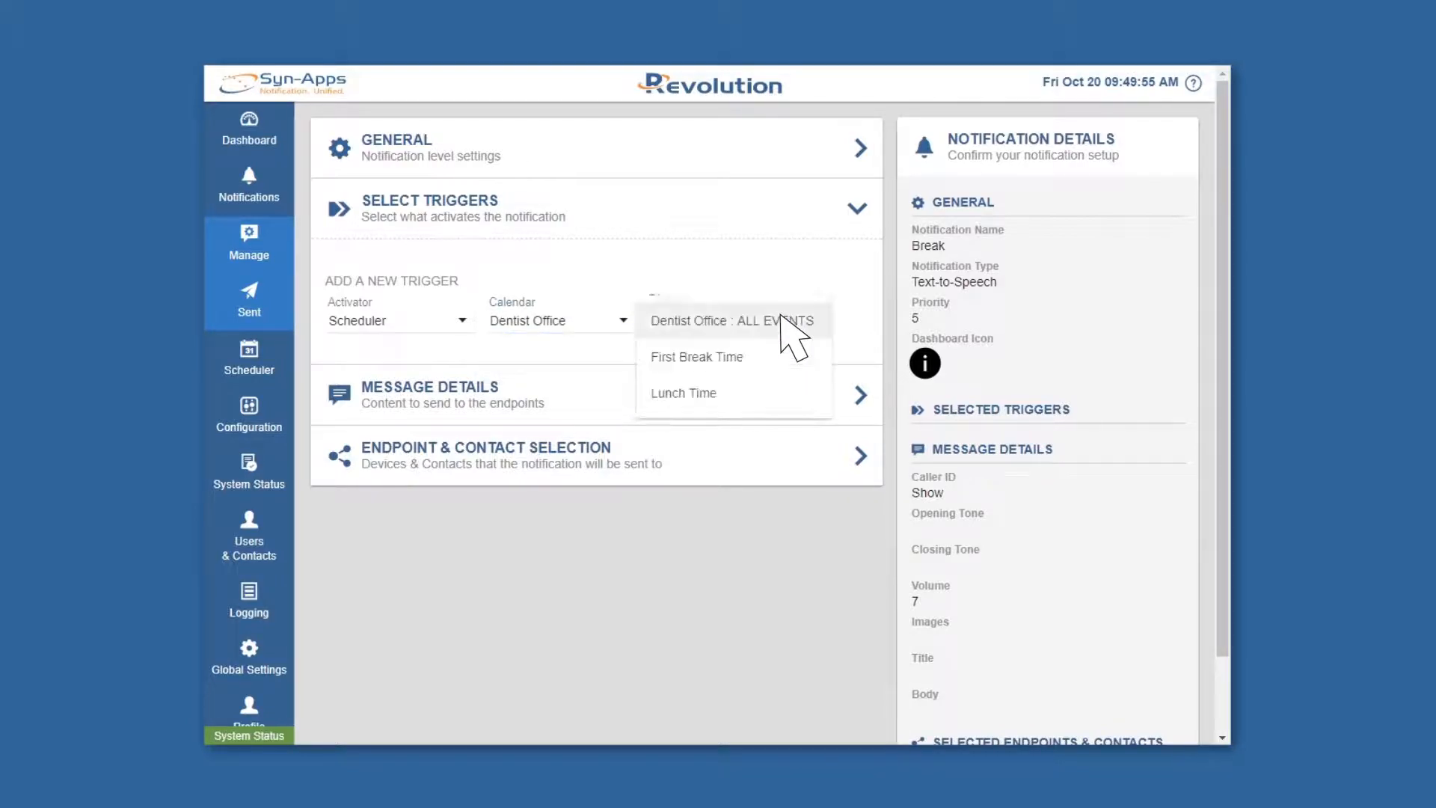
{"action": "left_click", "coordinate": [696, 356]}
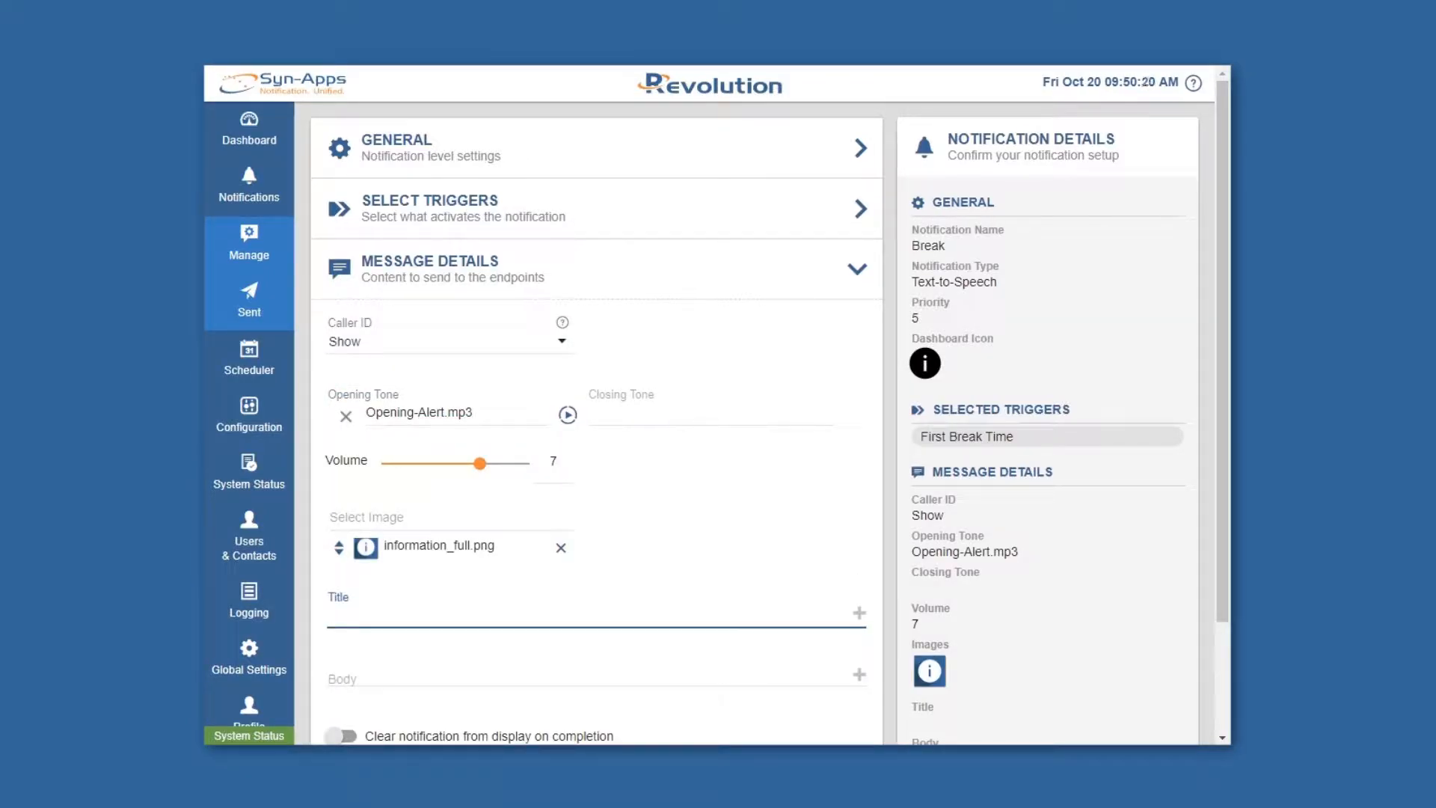
Title the message 'Time for a break' with a body asking to take 15 minutes to stretch your legs
{"action": "type", "text": "Time for a break"}
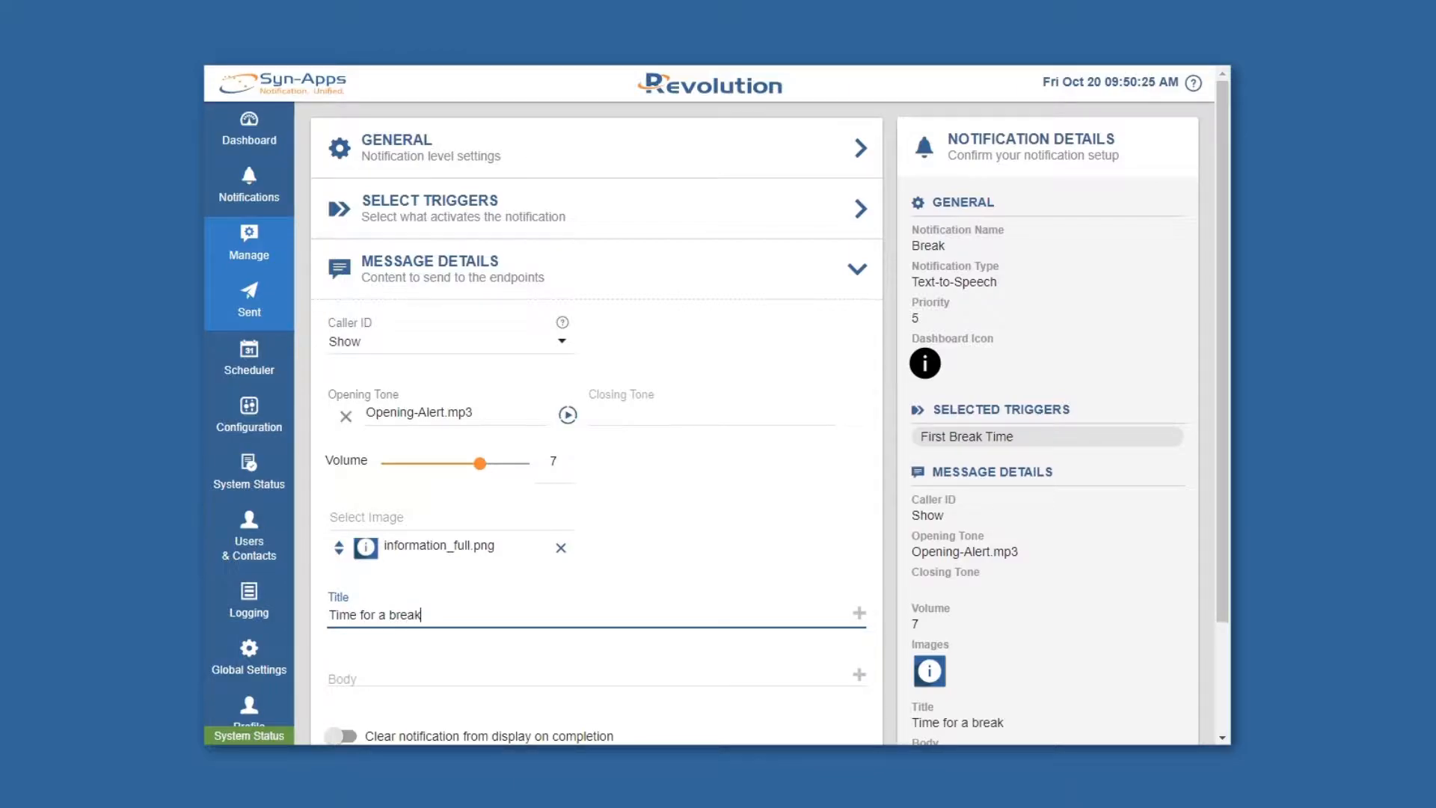
{"action": "type", "text": "Please t"}
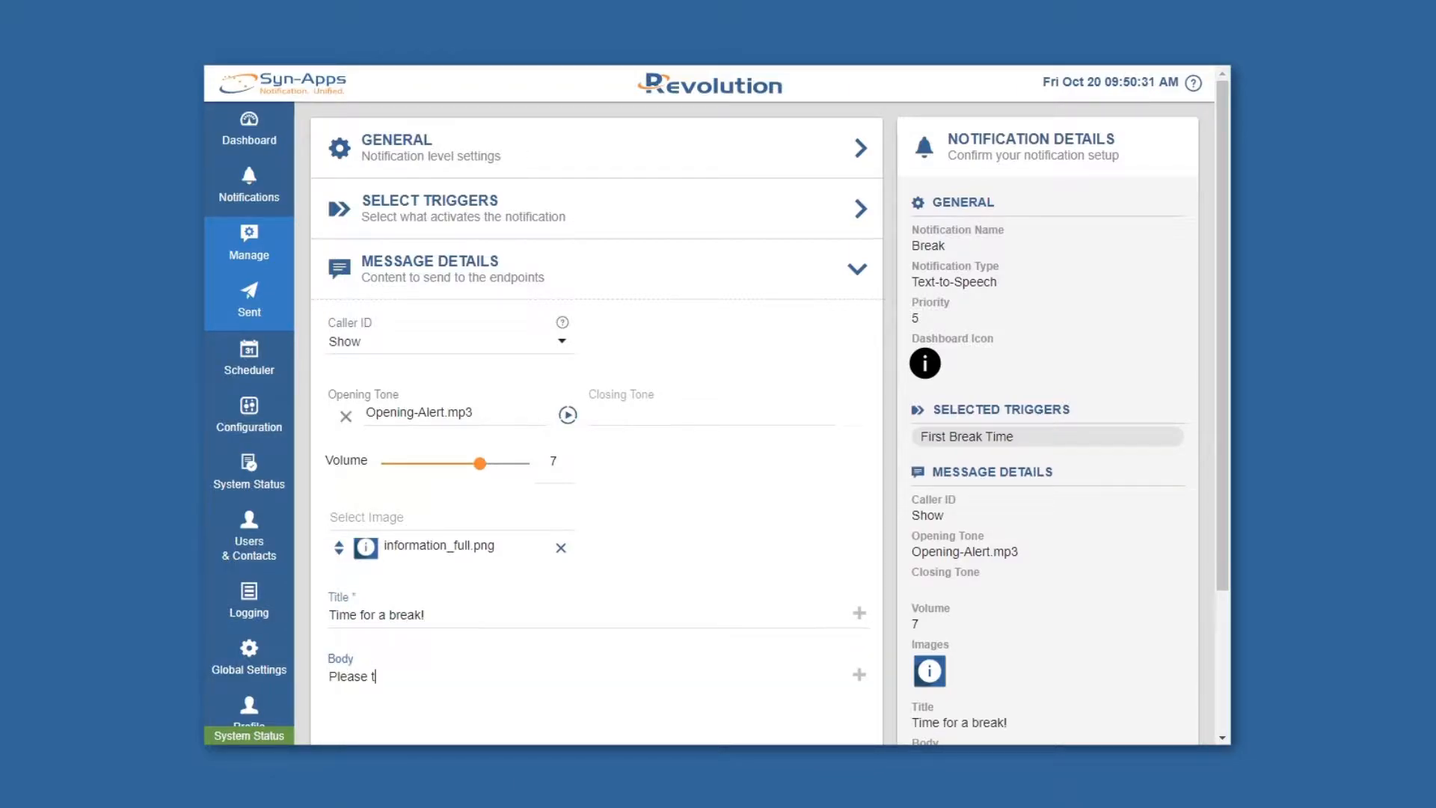
{"action": "type", "text": "ake 15 minutes t"}
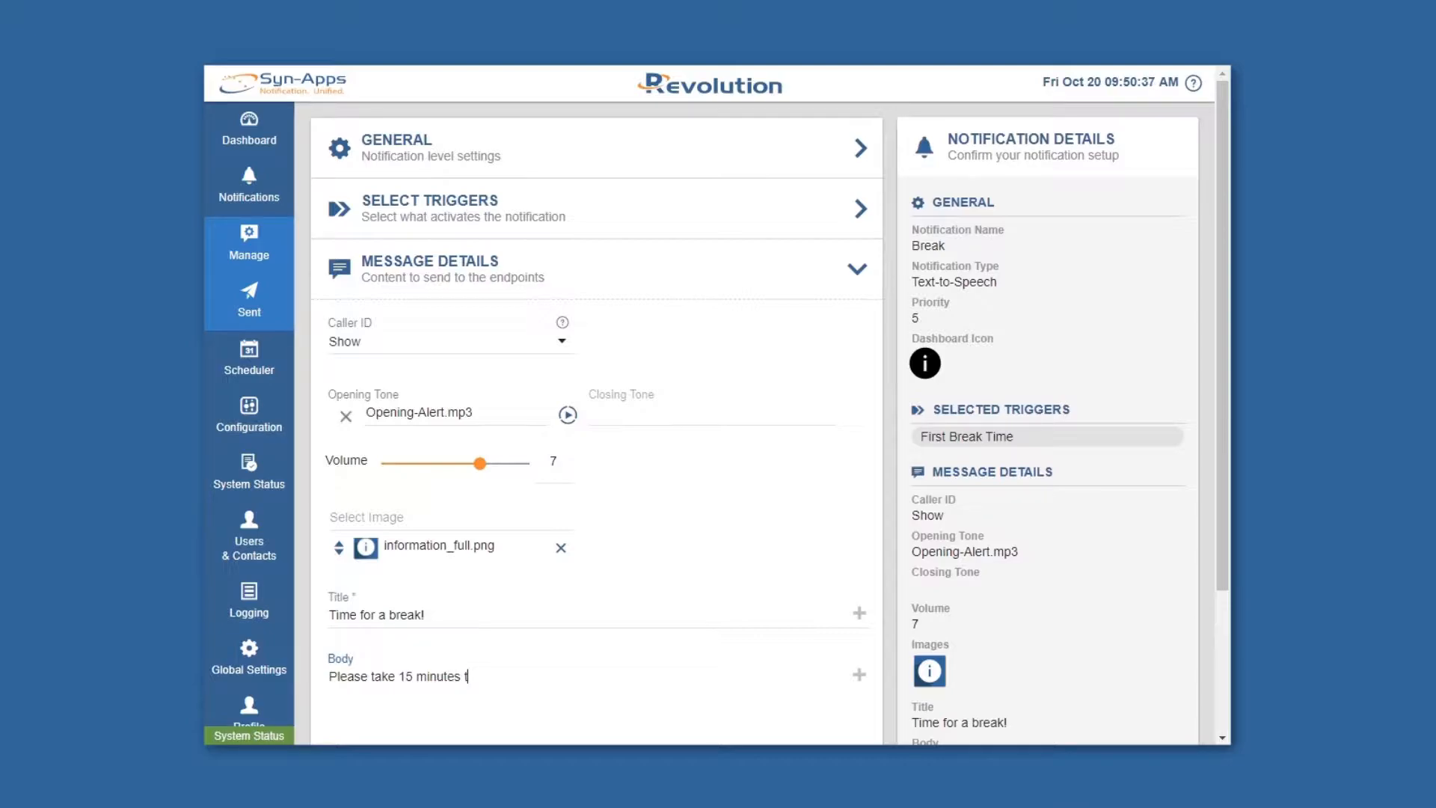
{"action": "type", "text": "o stretch your legs and g"}
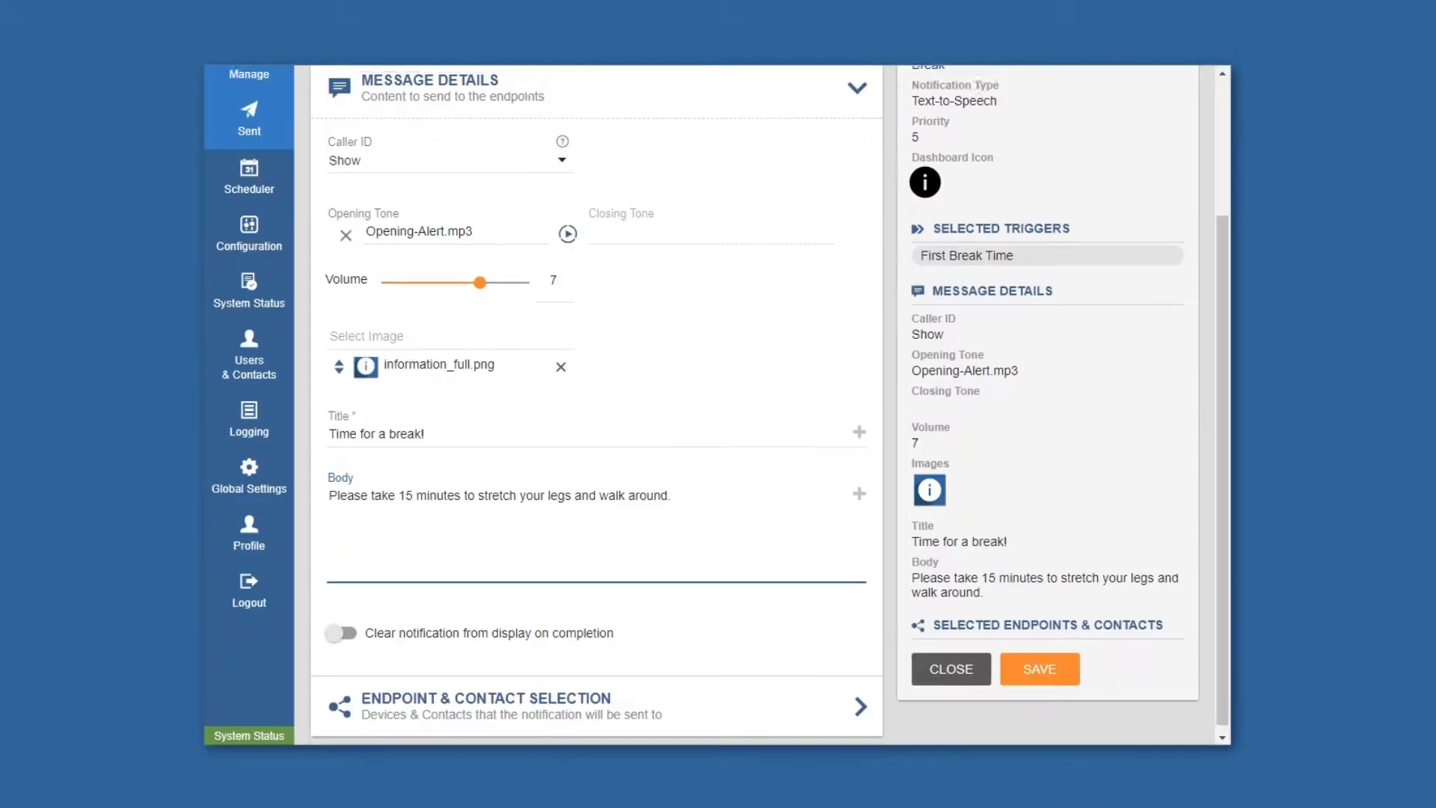
Select two endpoints as recipients and save the Break notification
{"action": "left_click", "coordinate": [484, 706]}
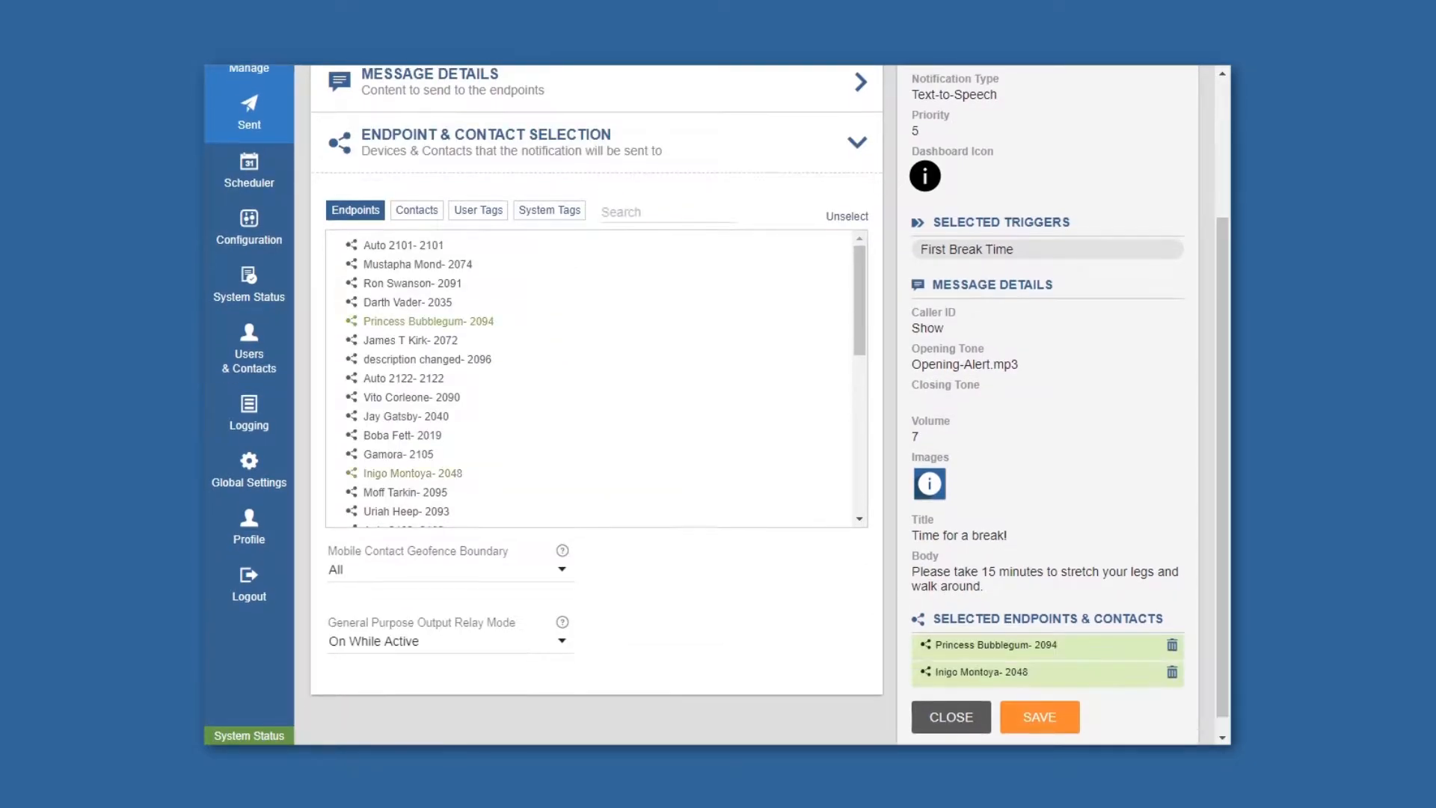
{"action": "left_click", "coordinate": [949, 716]}
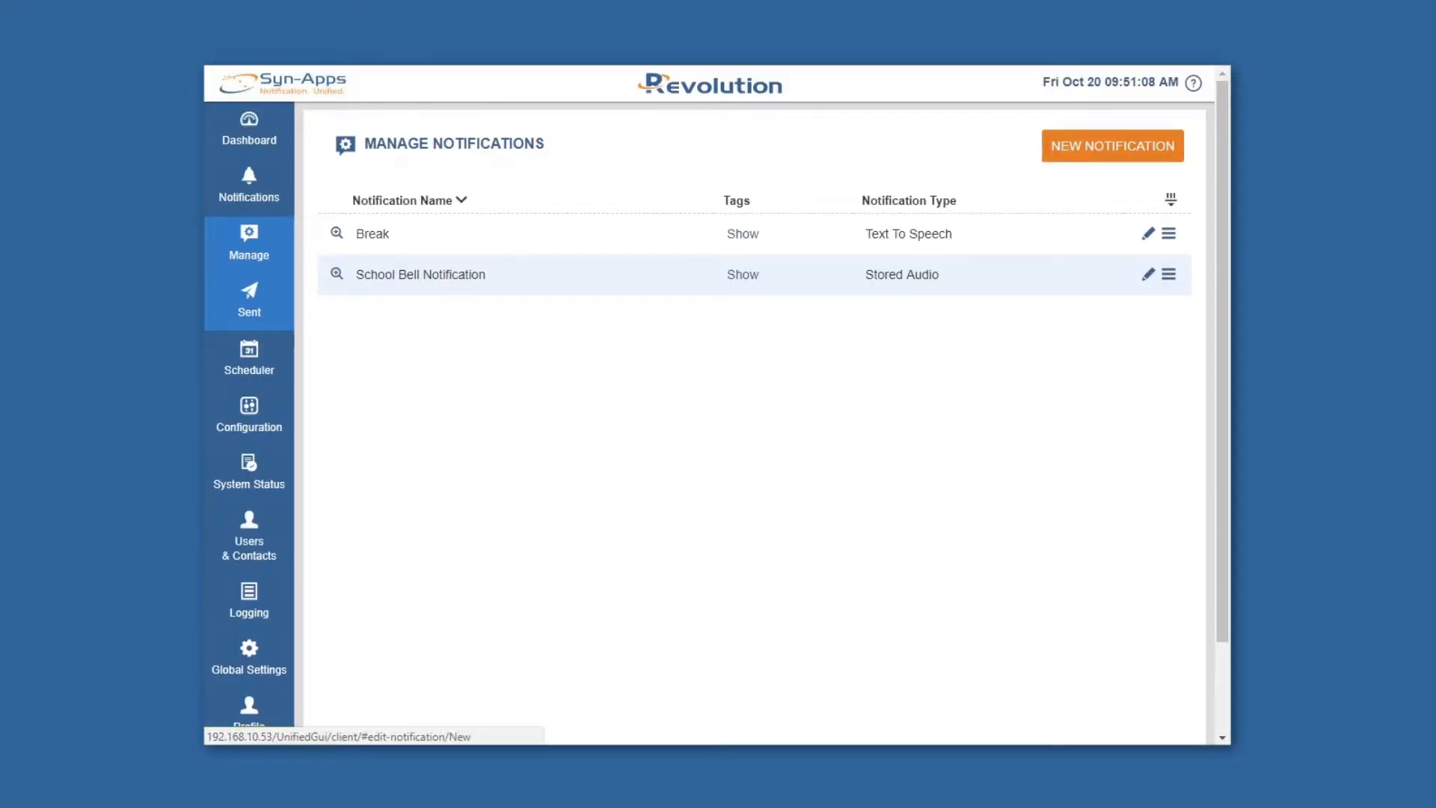
Create a 'Lunchtime' Stored Audio notification with a Lunch Time trigger, Chime.wav, and a 'foo' image search
{"action": "left_click", "coordinate": [1111, 145]}
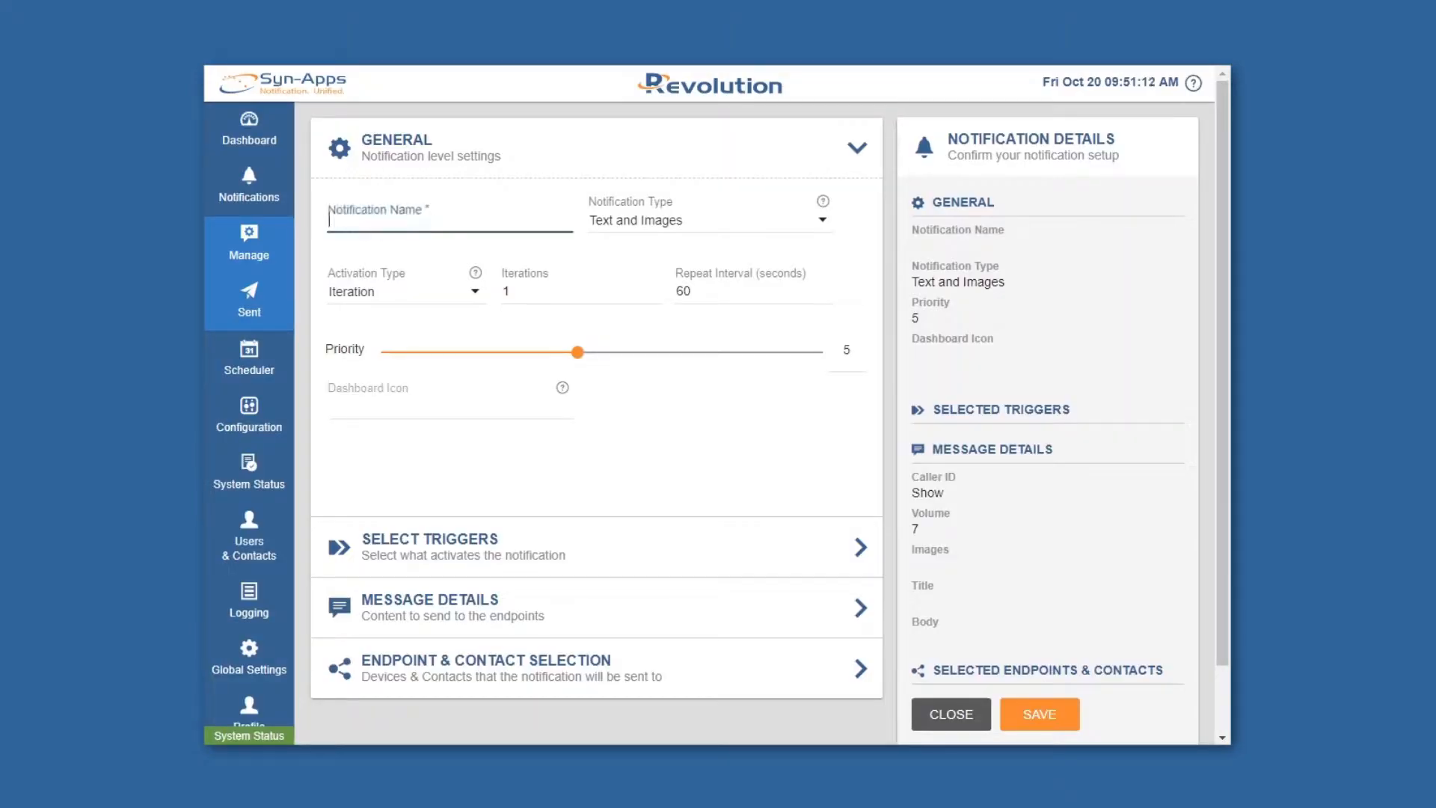
{"action": "type", "text": "Lunchtime"}
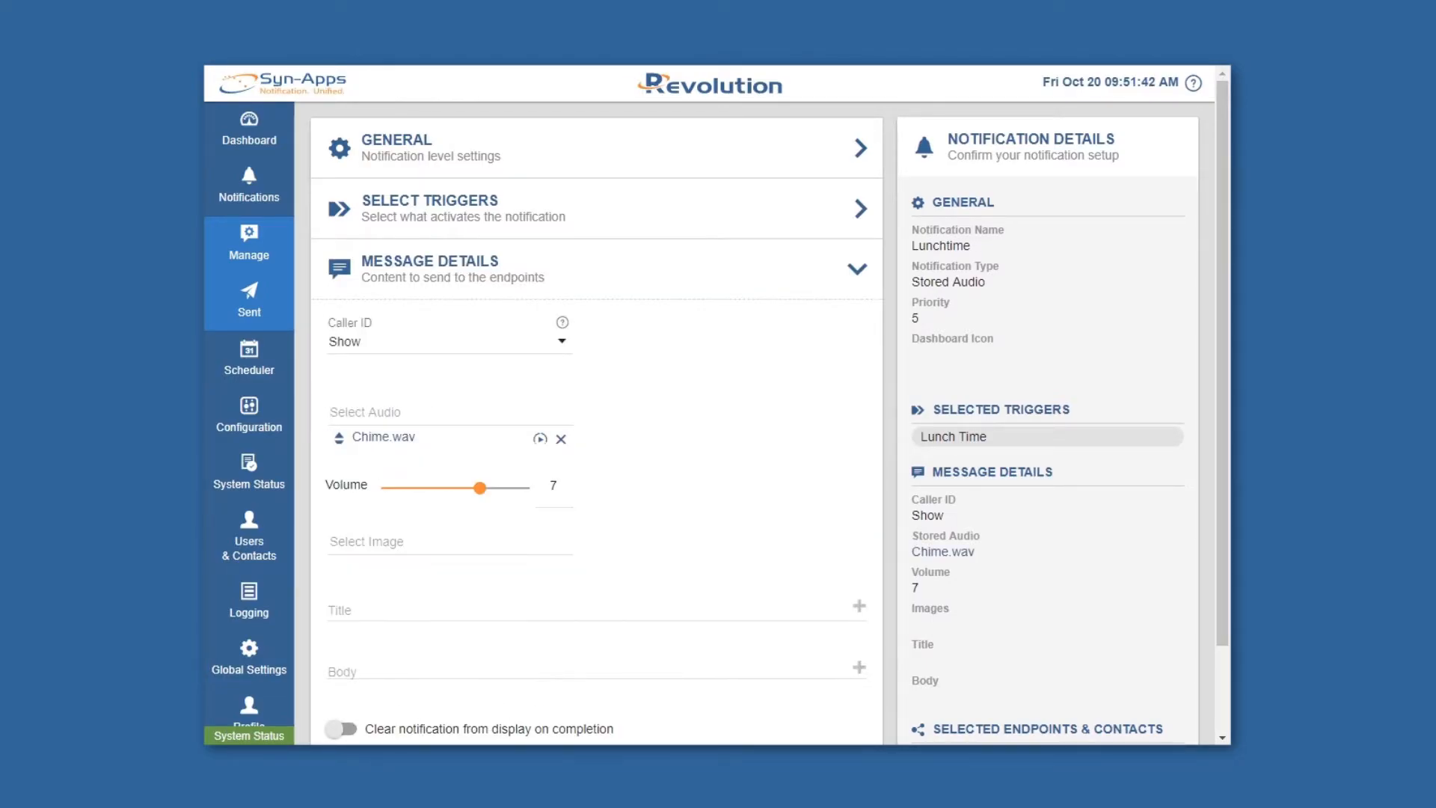
{"action": "type", "text": "foo"}
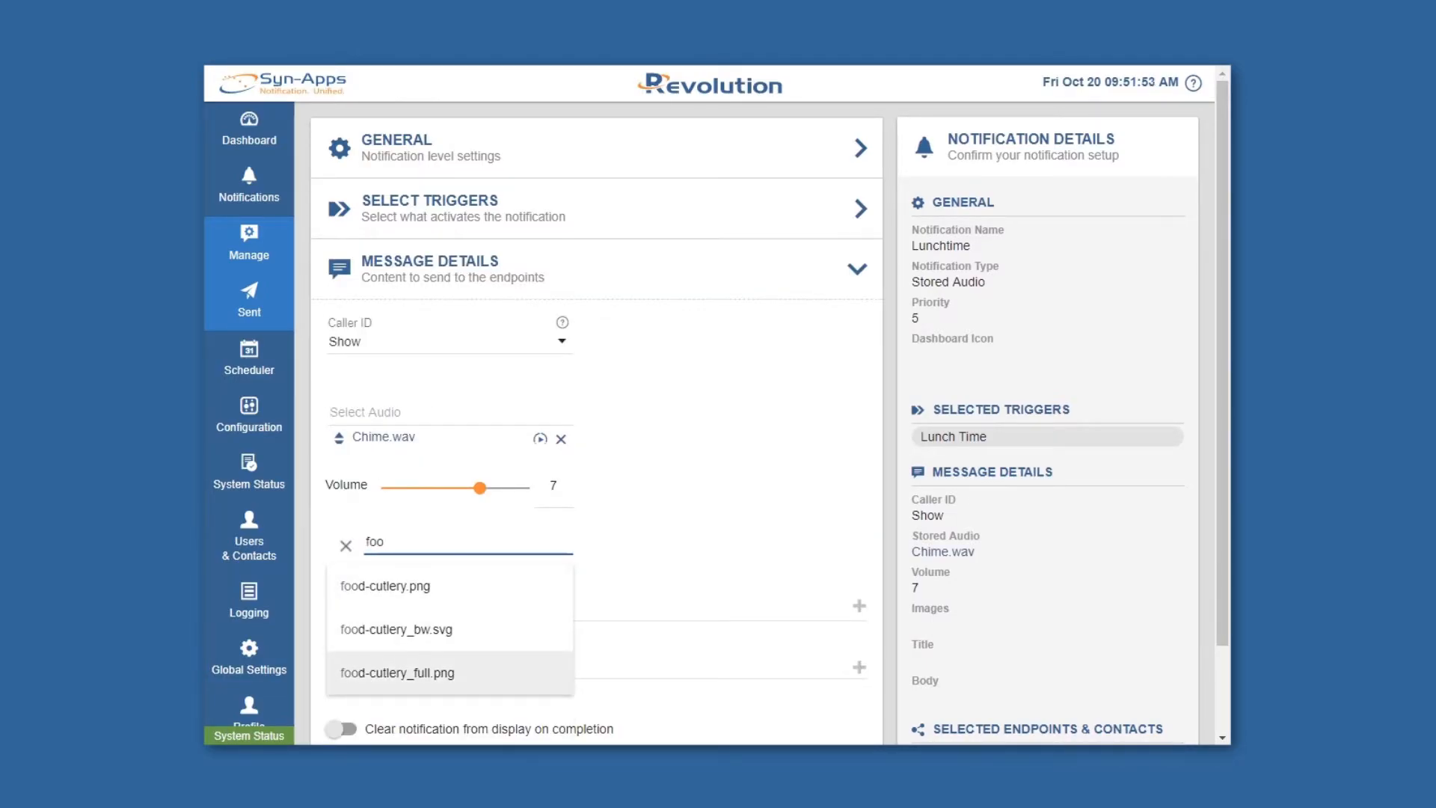